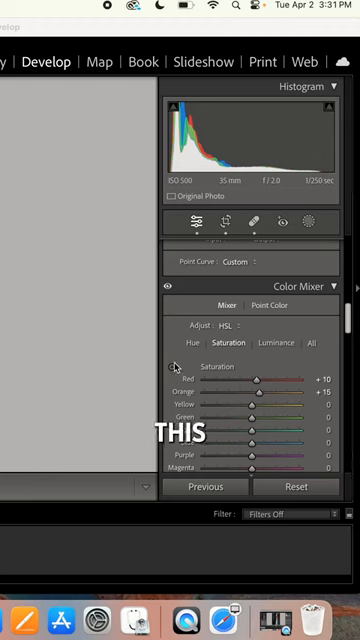
- Review the Color Mixer's Hue sliders, then switch to the Luminance sliders for each colour range
click(192, 344)
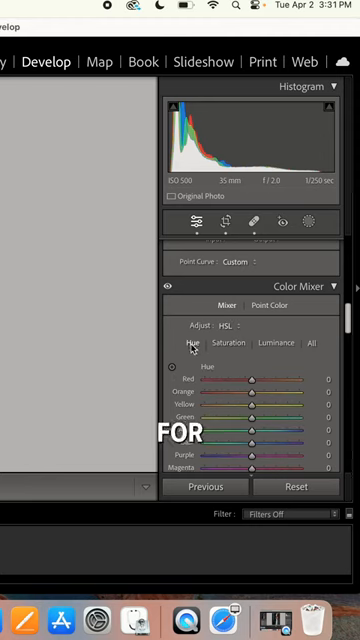
click(276, 344)
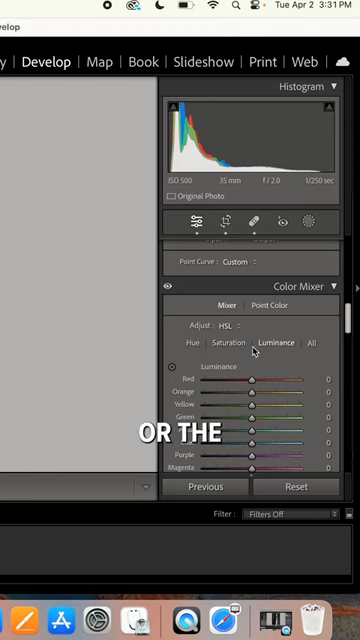